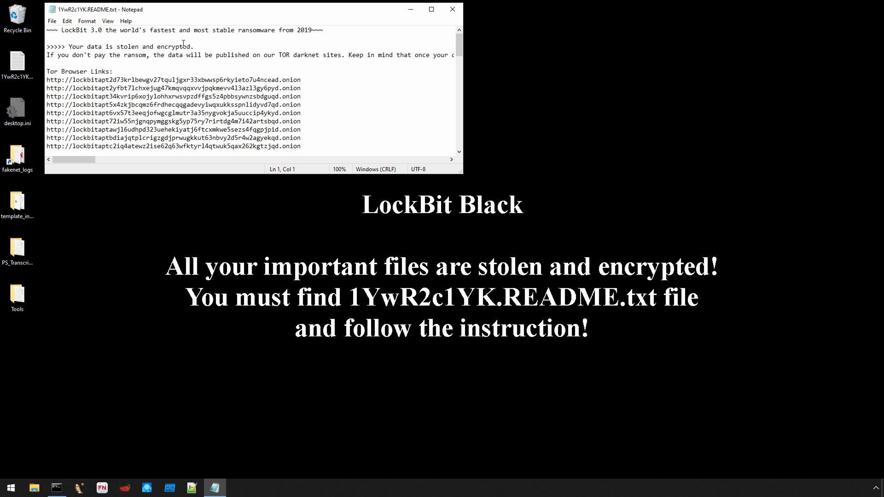
Launch cmd.exe from the template_injection_lockbit sample folder
{"action": "left_click", "coordinate": [452, 9]}
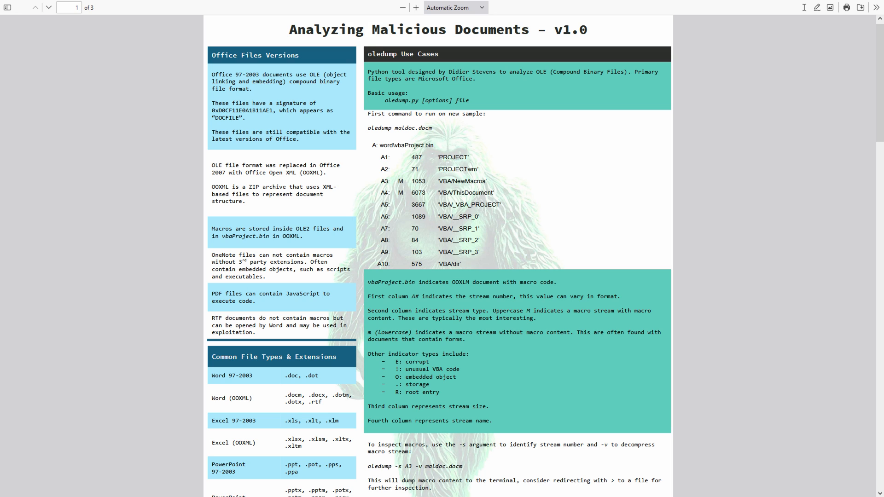
{"action": "left_click", "coordinate": [213, 488]}
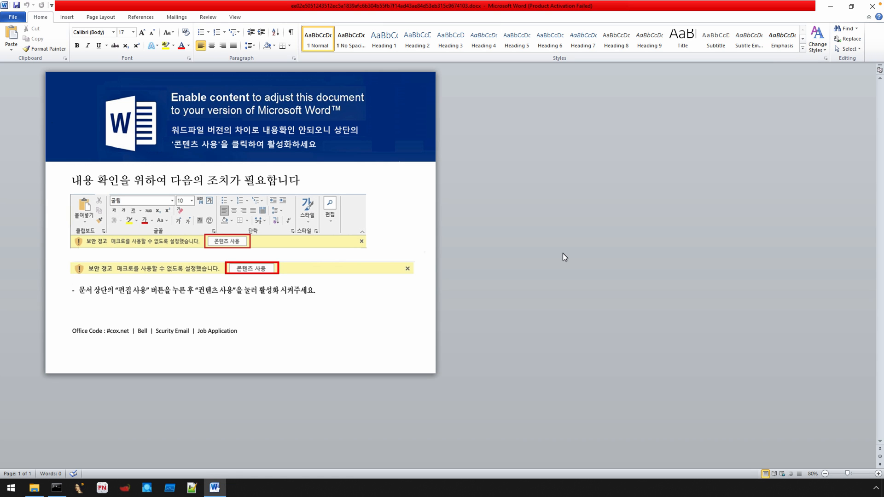
{"action": "mouse_move", "coordinate": [873, 6]}
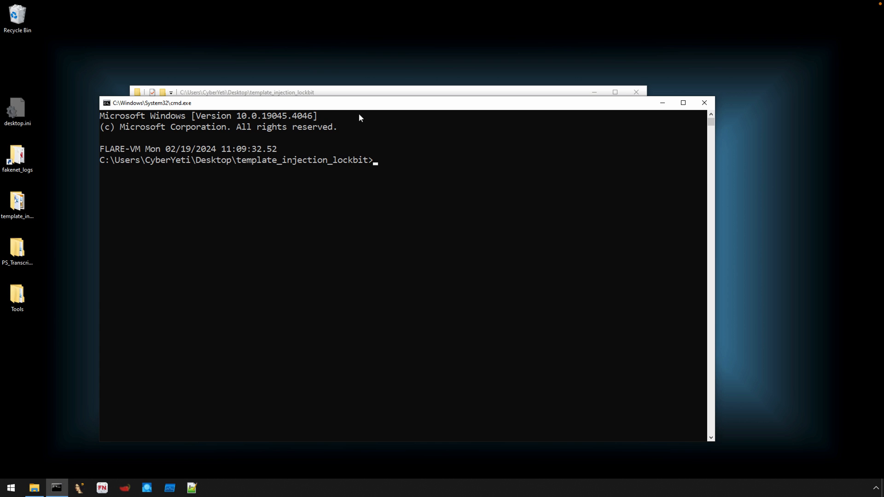
Run oledump and olevba on the ee02e505….docx sample, showing no OLE streams or VBA macros
{"action": "left_click", "coordinate": [683, 102]}
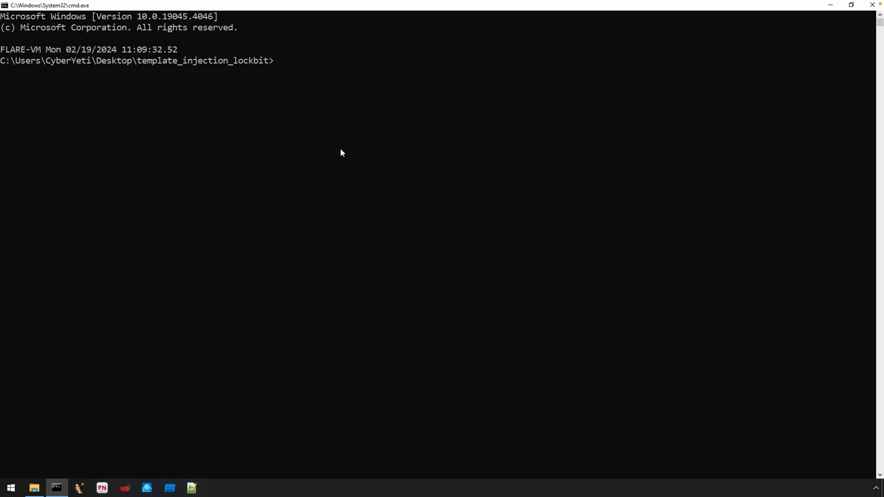
{"action": "type", "text": "oledump ee02e5051243512ec5a1839afc6b304b55fb7f14ad43ae84d53eb315c9674103.docx"}
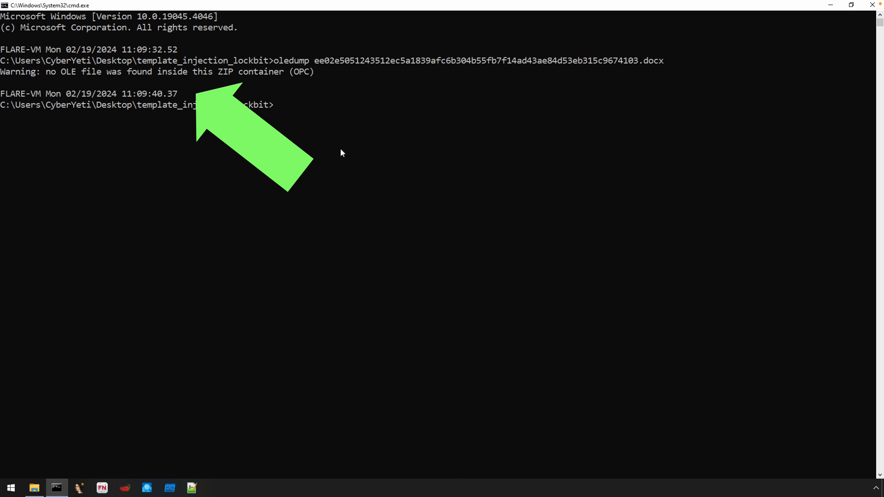
{"action": "type", "text": "o"}
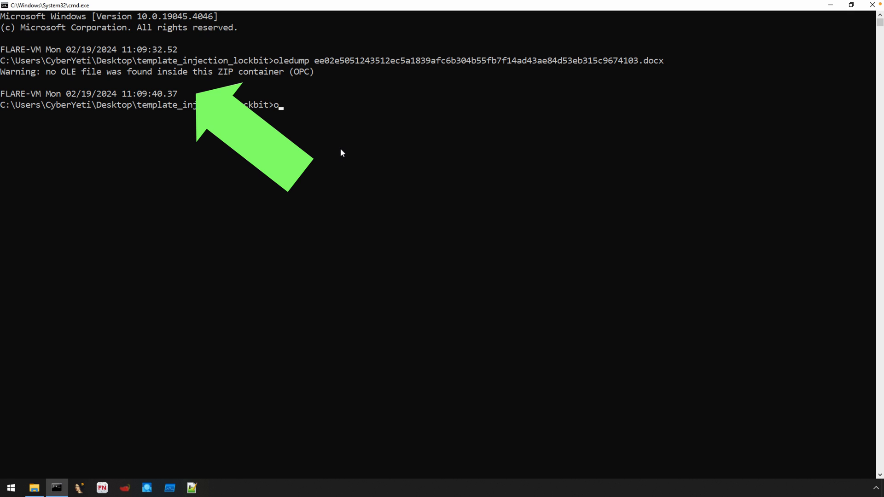
{"action": "type", "text": "levba ee02e5051243512ec5a1839afc6b304b55fb7f14ad43ae84d53eb315c9674103.docx"}
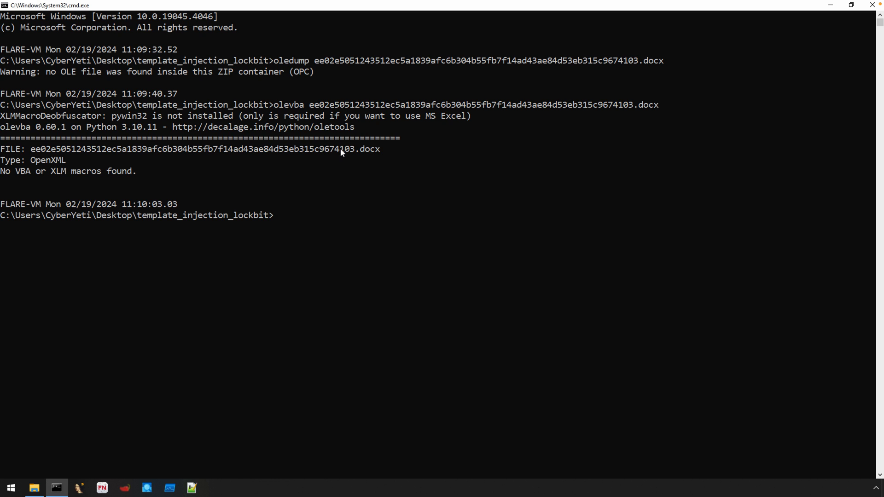
{"action": "left_click", "coordinate": [35, 488]}
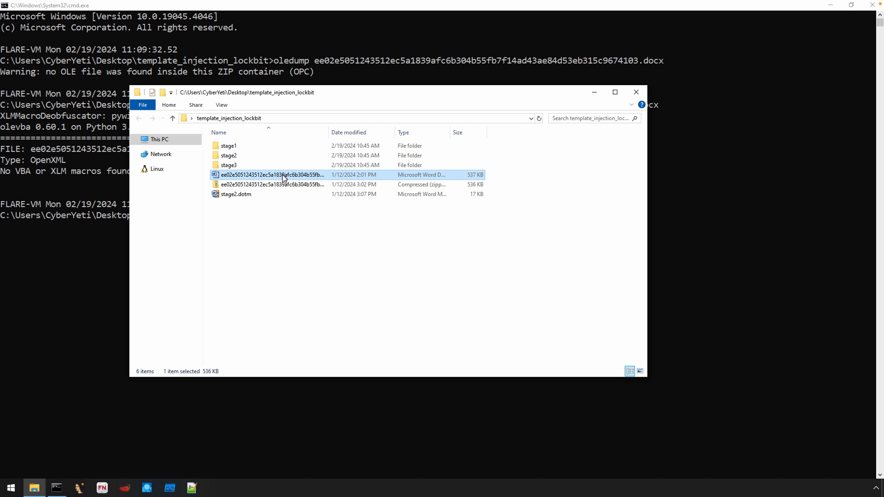
Show the 7-Zip submenu for the .docx sample's context menu in Explorer
{"action": "right_click", "coordinate": [284, 175]}
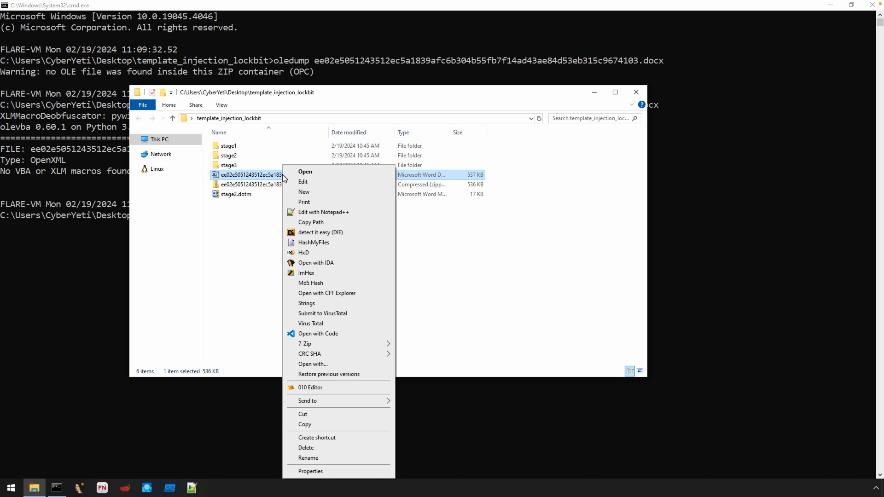
{"action": "mouse_move", "coordinate": [302, 183]}
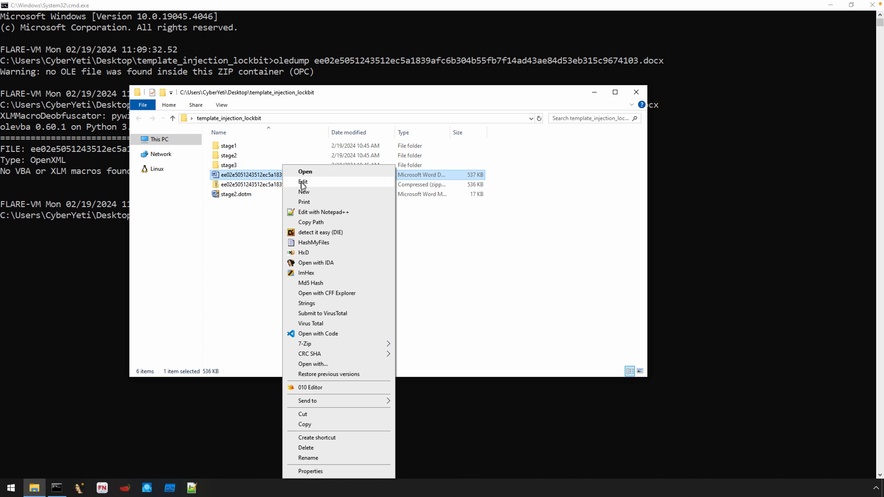
{"action": "left_click", "coordinate": [320, 233]}
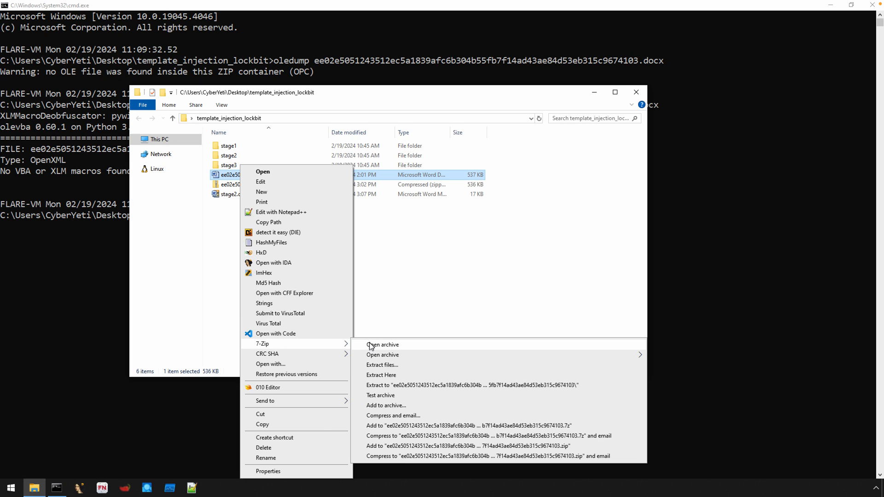
Open the .docx in 7-Zip, browse to word/_rels, and select all of settings.xml.rels
{"action": "left_click", "coordinate": [383, 345]}
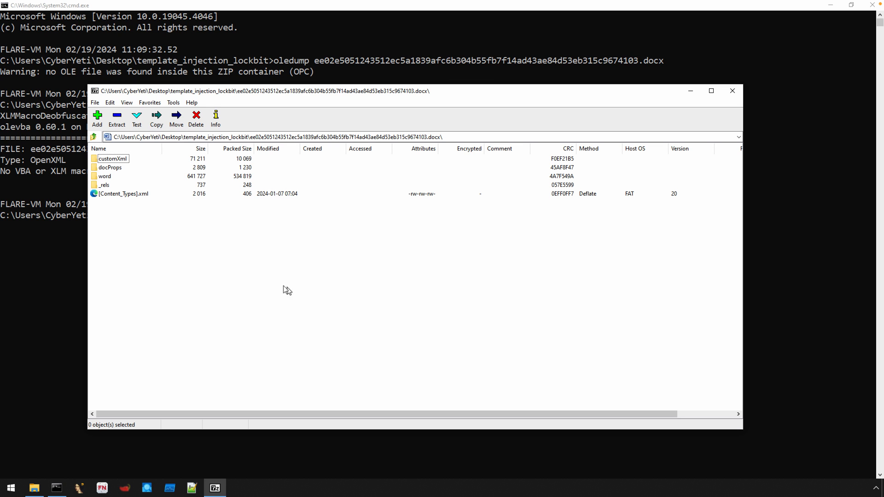
{"action": "mouse_move", "coordinate": [211, 239]}
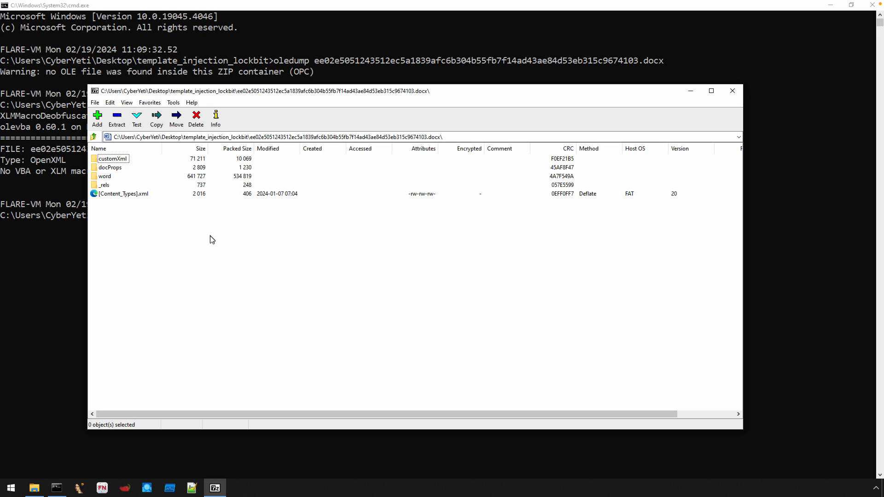
{"action": "left_click", "coordinate": [104, 176]}
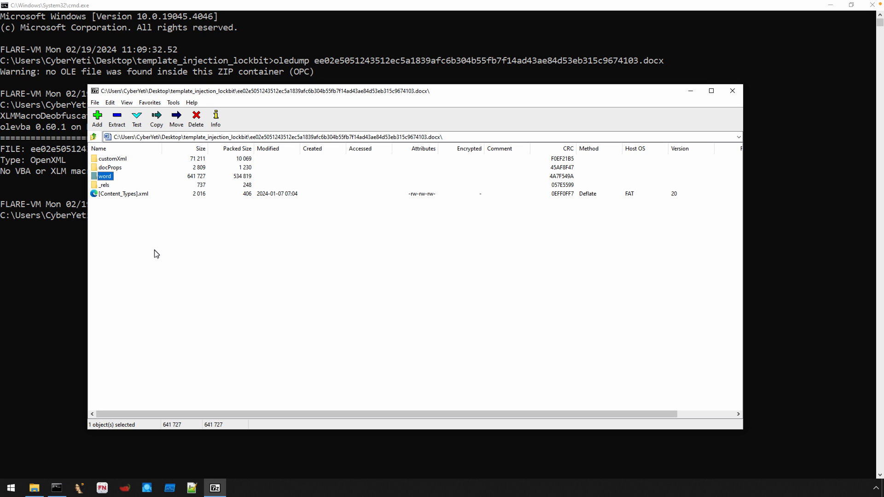
{"action": "double_click", "coordinate": [104, 176]}
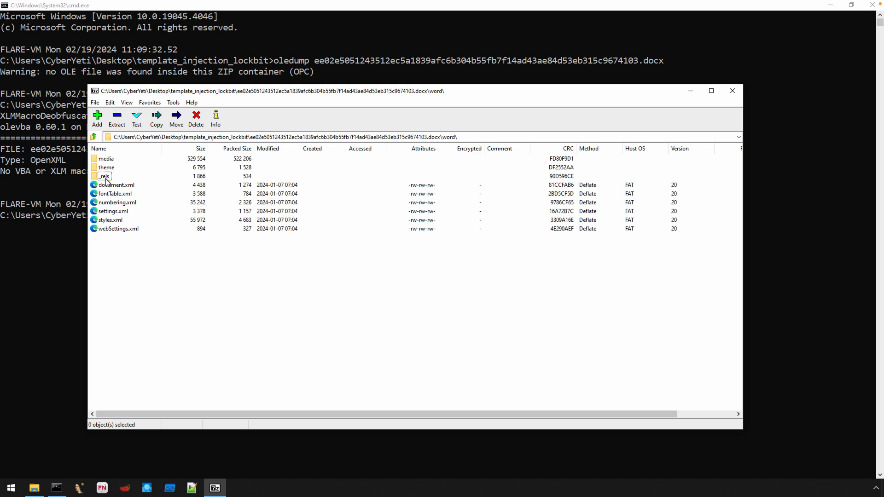
{"action": "double_click", "coordinate": [105, 177]}
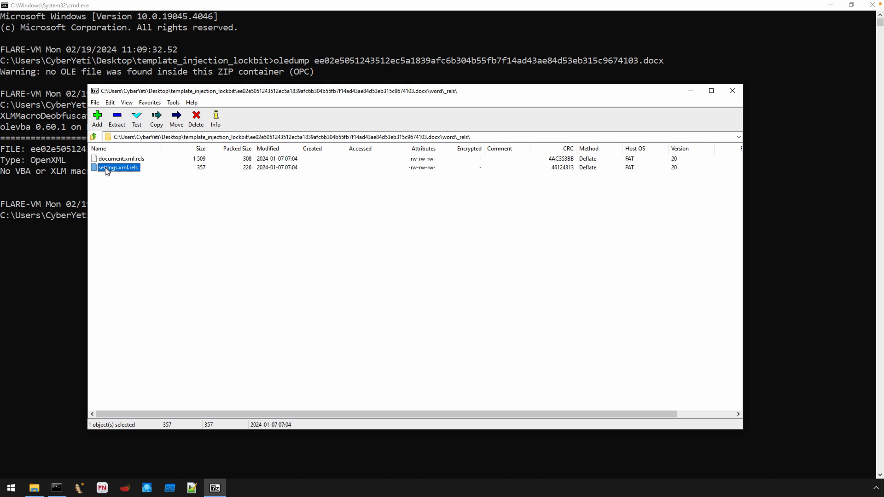
{"action": "right_click", "coordinate": [116, 168]}
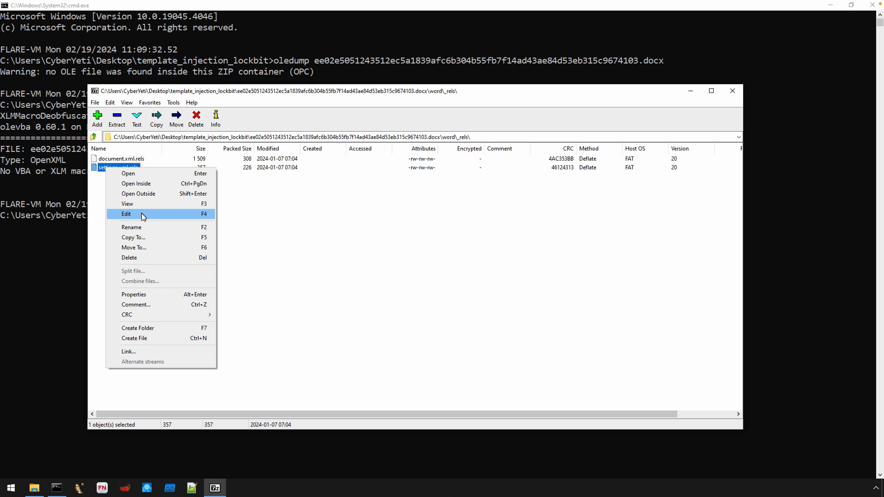
{"action": "left_click", "coordinate": [126, 214]}
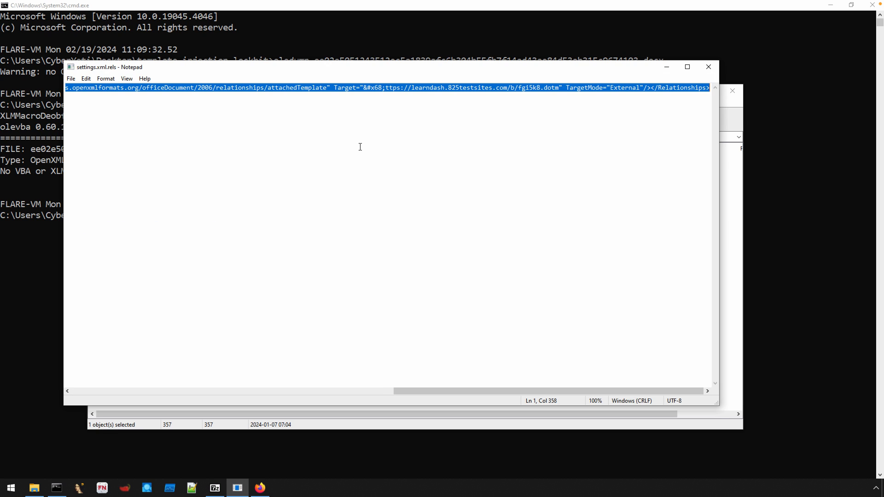
{"action": "mouse_move", "coordinate": [343, 120]}
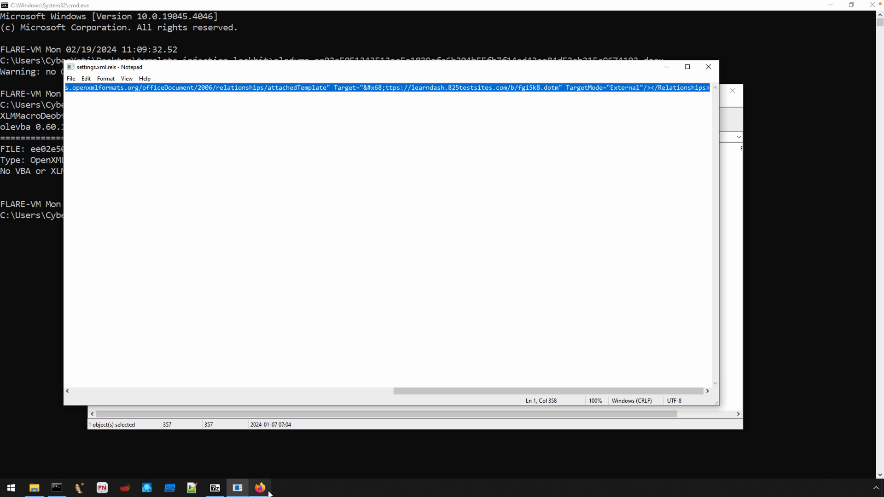
Beautify the pasted relationships XML in CyberChef with XML Beautify
{"action": "left_click", "coordinate": [260, 488]}
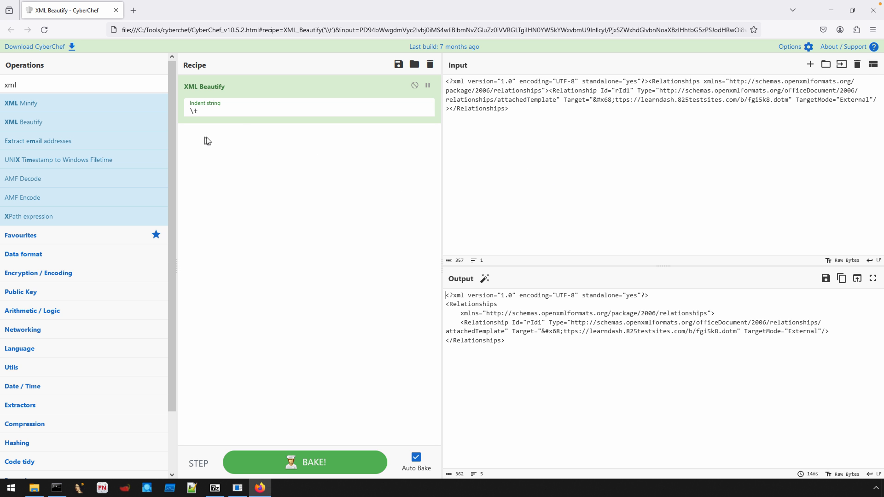
{"action": "mouse_move", "coordinate": [526, 184]}
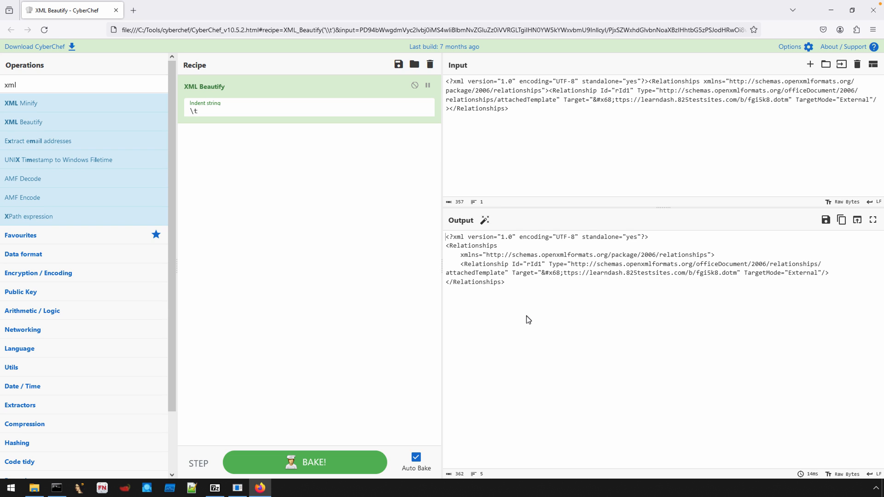
{"action": "left_click", "coordinate": [508, 109]}
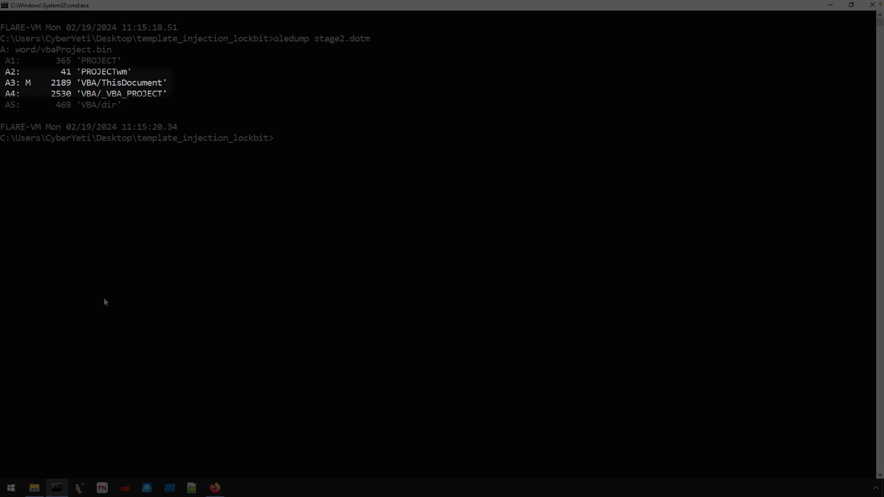
Start typing the ole… analysis command for stage2.dotm in Command Prompt
{"action": "type", "text": "ole"}
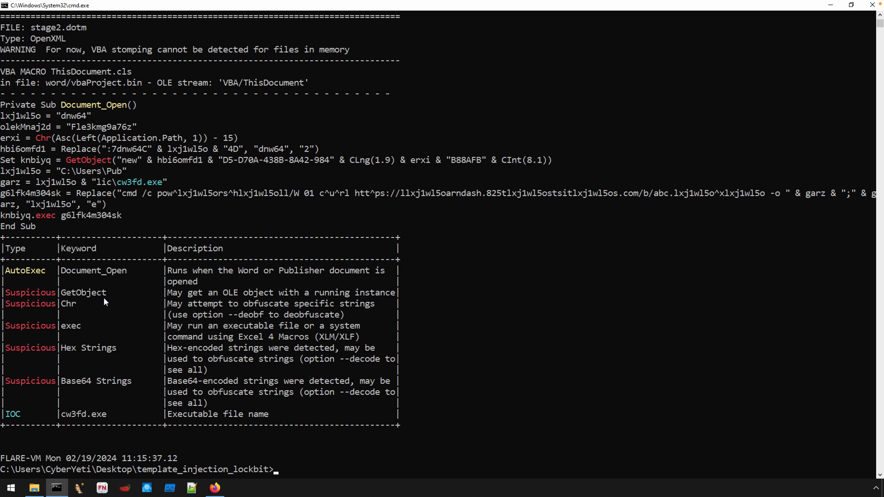
{"action": "mouse_move", "coordinate": [139, 224]}
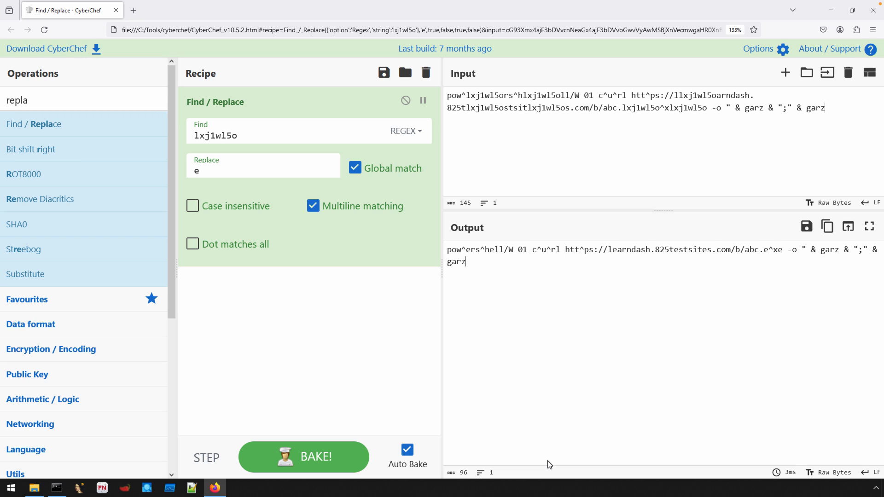
{"action": "mouse_move", "coordinate": [498, 453]}
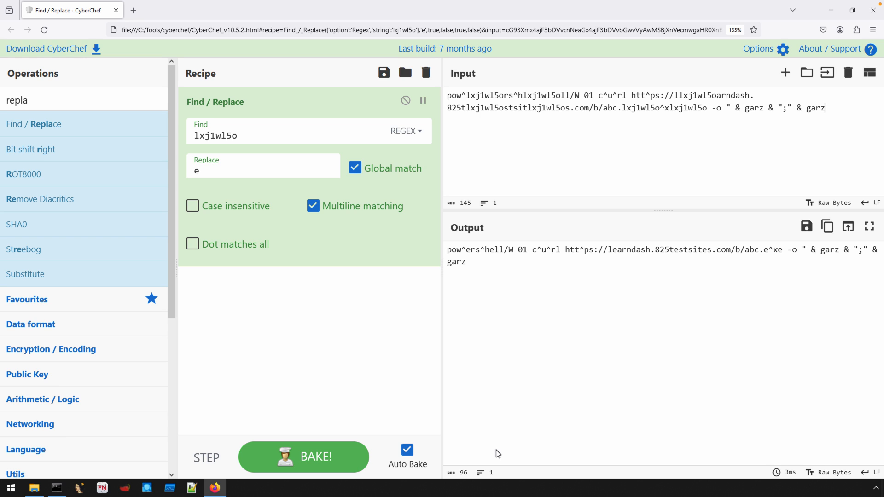
{"action": "mouse_move", "coordinate": [102, 488]}
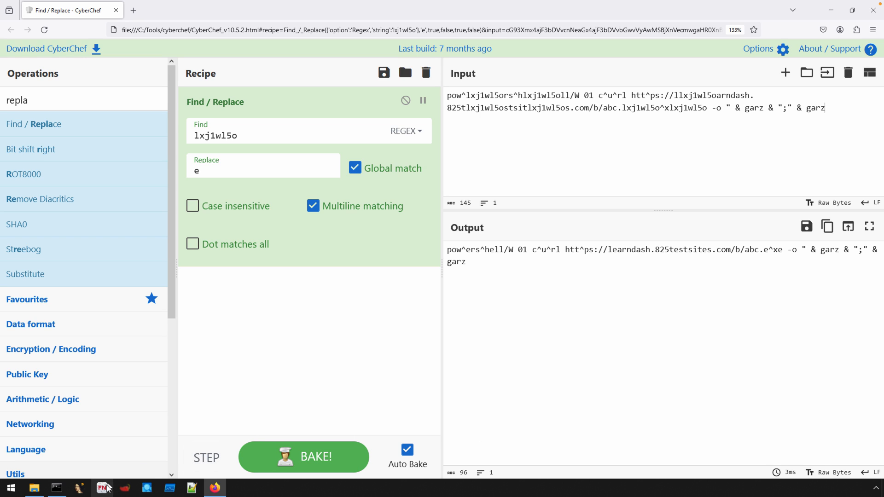
{"action": "left_click", "coordinate": [56, 488]}
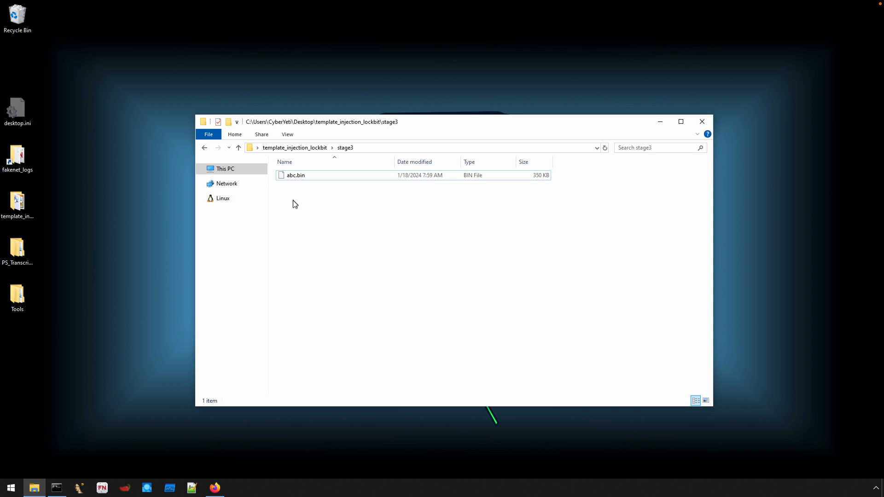
Bring up abc.bin's analysis context menu with detect it easy, IDA and strings
{"action": "right_click", "coordinate": [295, 175]}
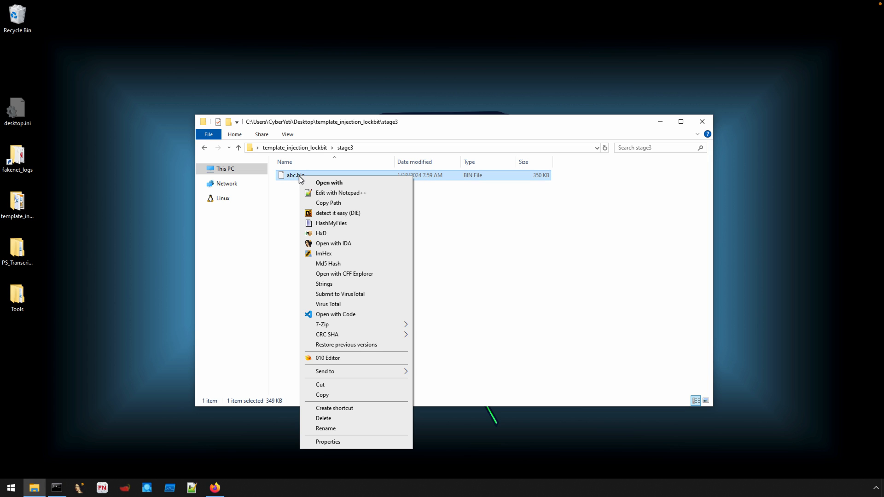
{"action": "mouse_move", "coordinate": [327, 334]}
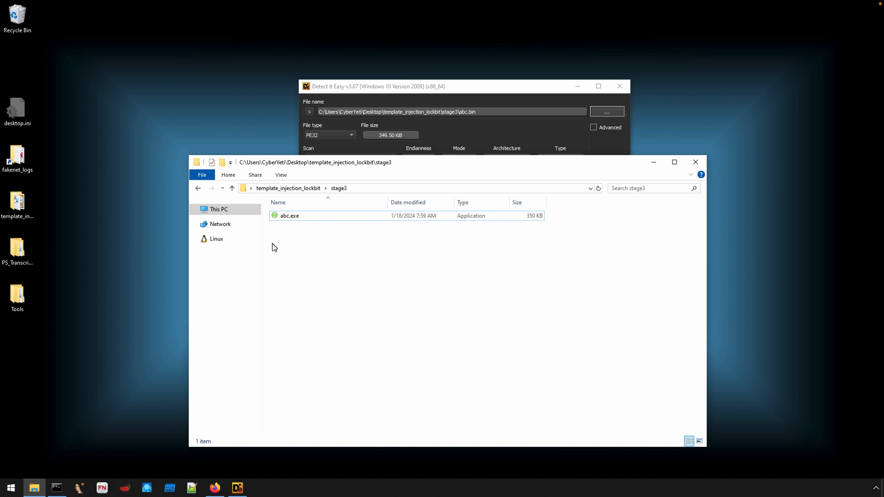
{"action": "mouse_move", "coordinate": [282, 259]}
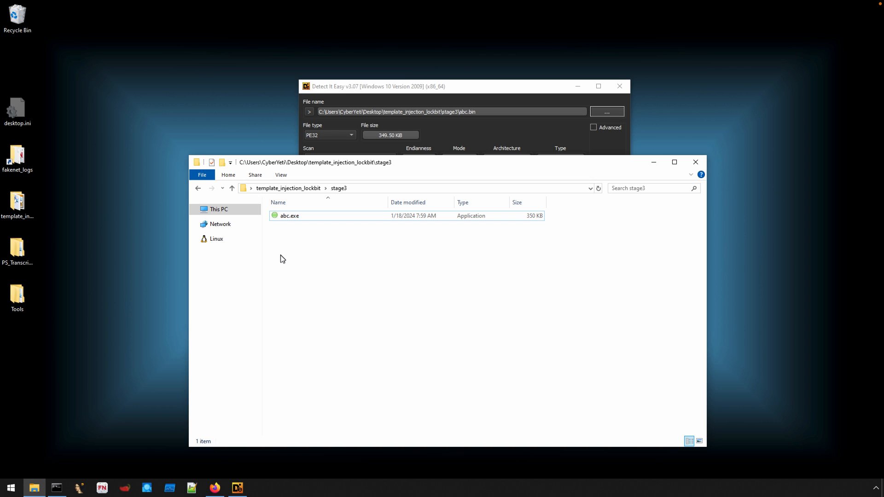
Execute abc.exe from the stage3 folder to trigger the LockBit ransomware
{"action": "left_click", "coordinate": [289, 215]}
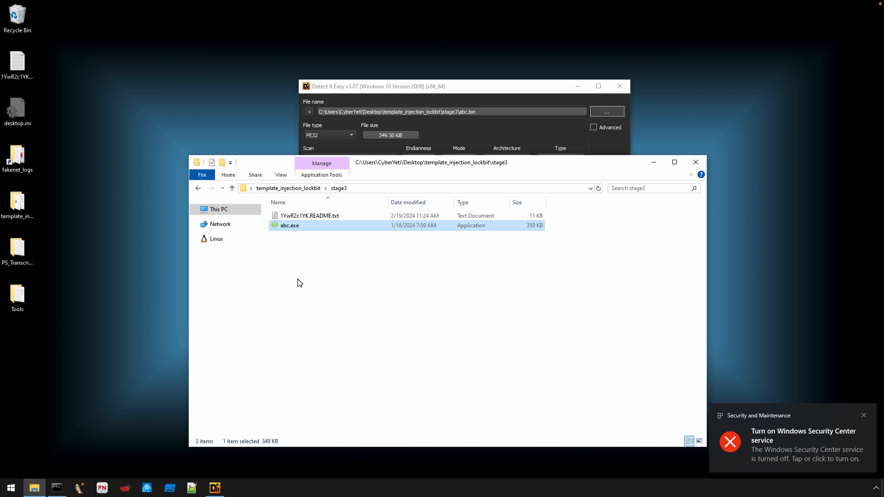
{"action": "left_click", "coordinate": [864, 416]}
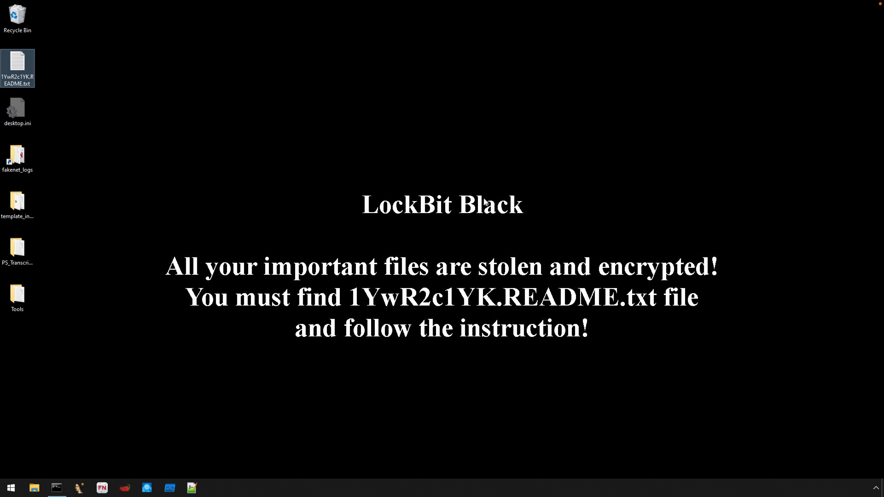
{"action": "mouse_move", "coordinate": [345, 224]}
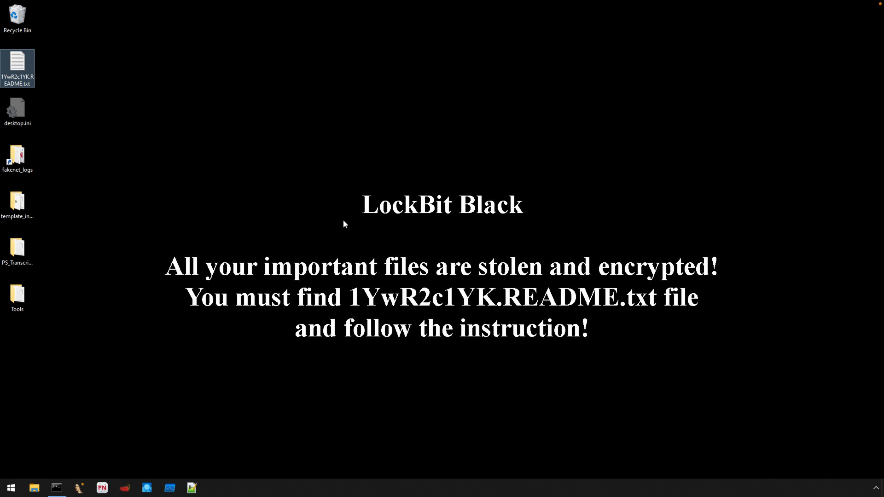
Open the desktop 1YwR2c1YK.README.txt ransom note in Notepad
{"action": "double_click", "coordinate": [17, 61]}
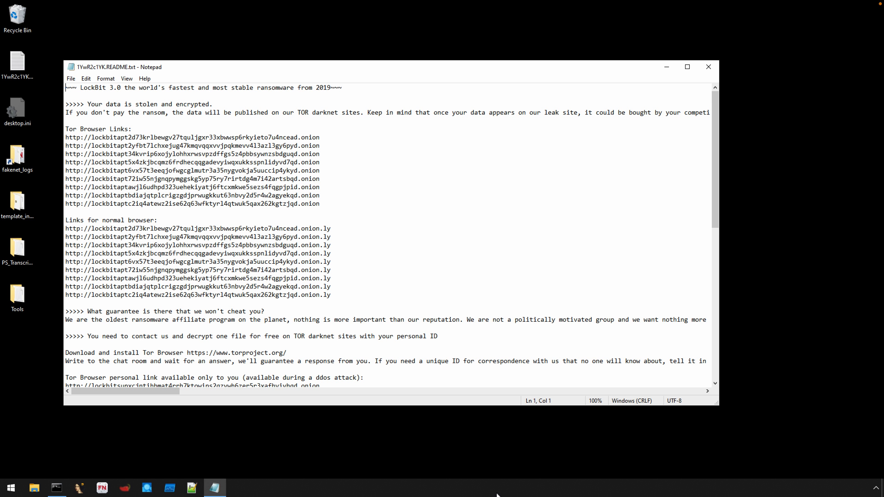